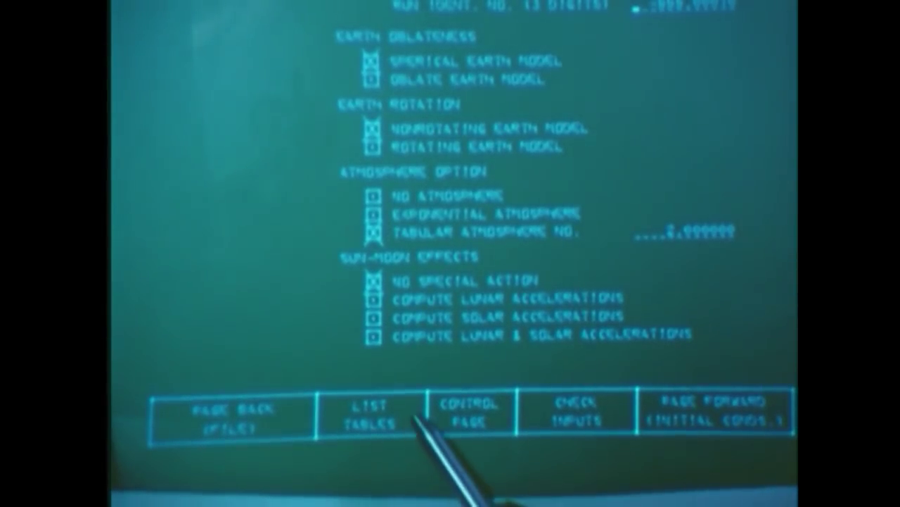
Step: Mark section 8 and choose SAME for its aerodynamics and other condition rows, leaving guidance to display for modification
click(368, 415)
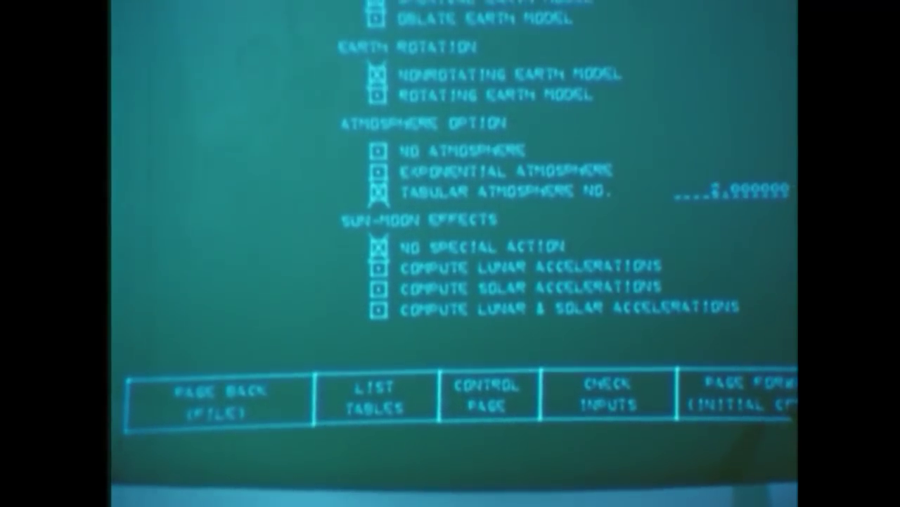
click(737, 397)
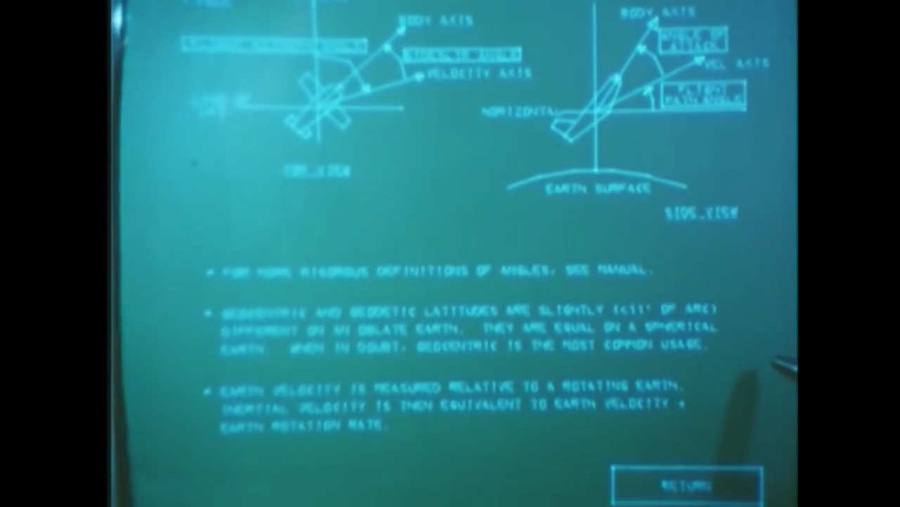
click(681, 482)
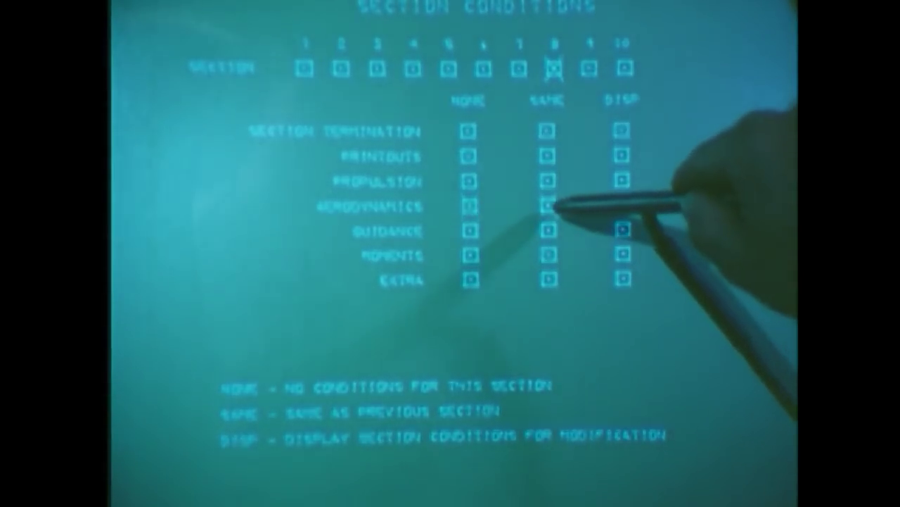
click(546, 206)
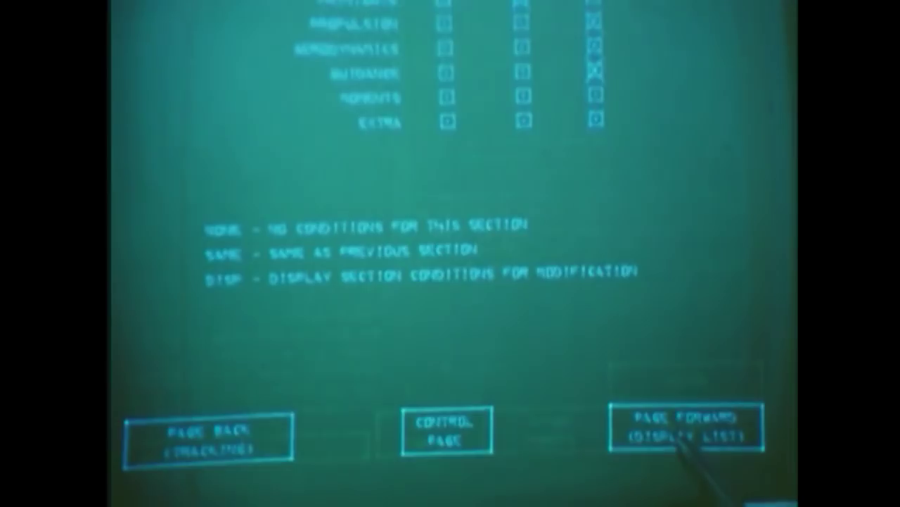
click(685, 436)
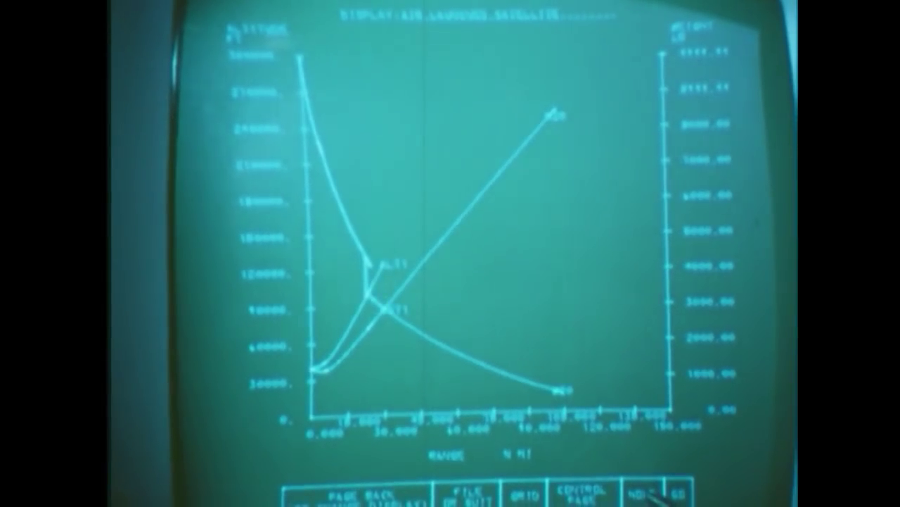
Step: Overlay a reference grid on the altitude and weight versus range trajectory plot
click(527, 494)
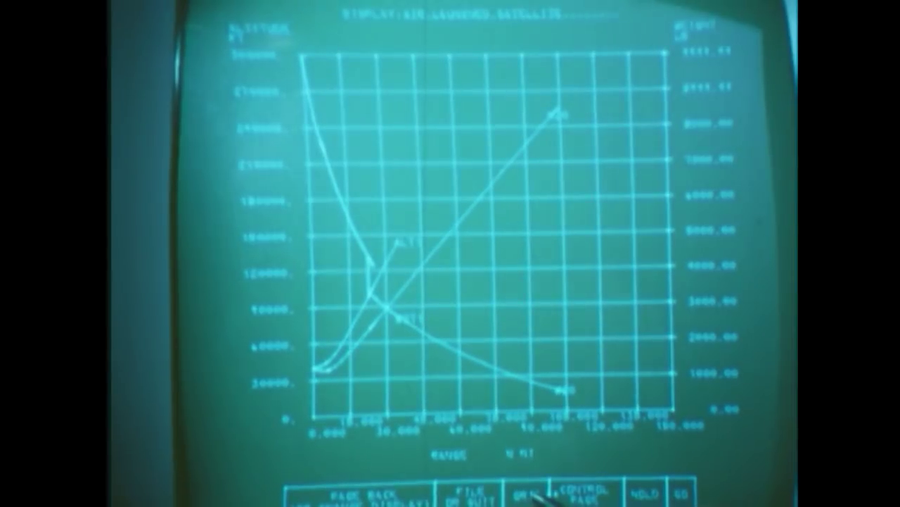